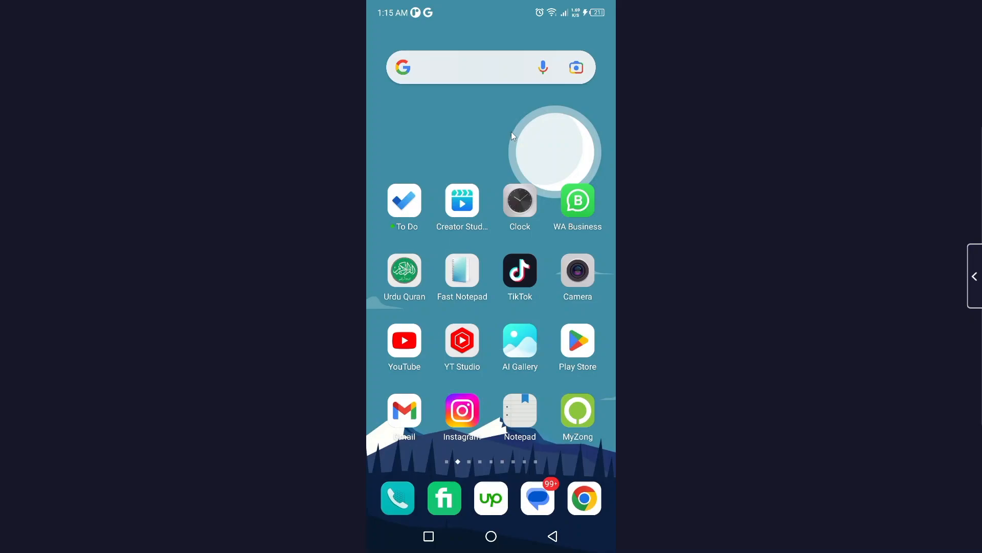
mouse_move(514, 139)
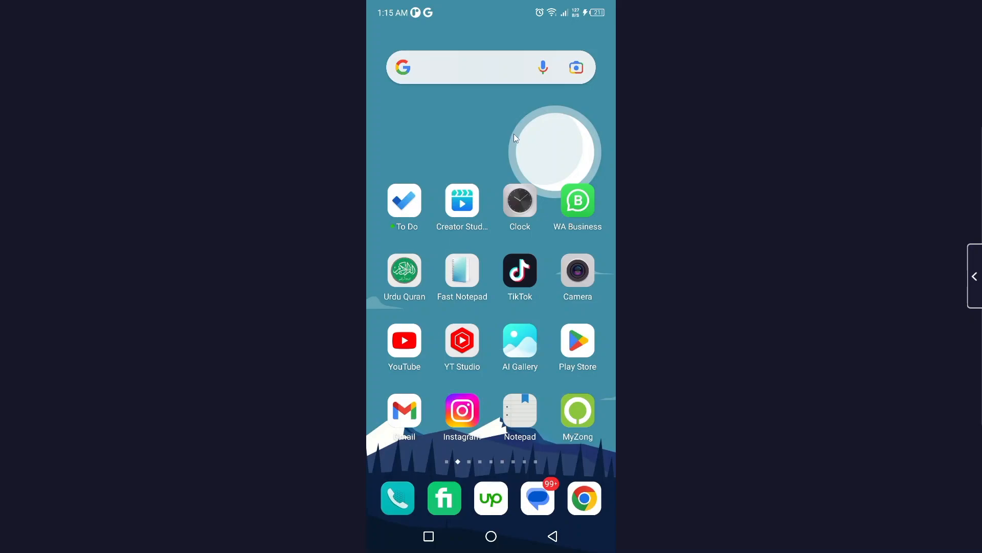
mouse_move(533, 157)
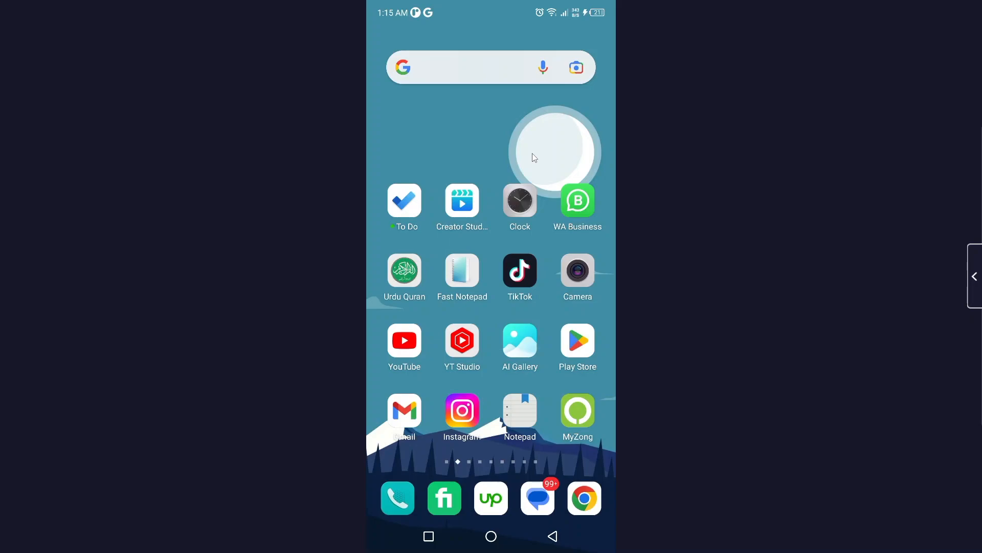
Launch Snapchat from the next home-screen page
scroll(left, 3)
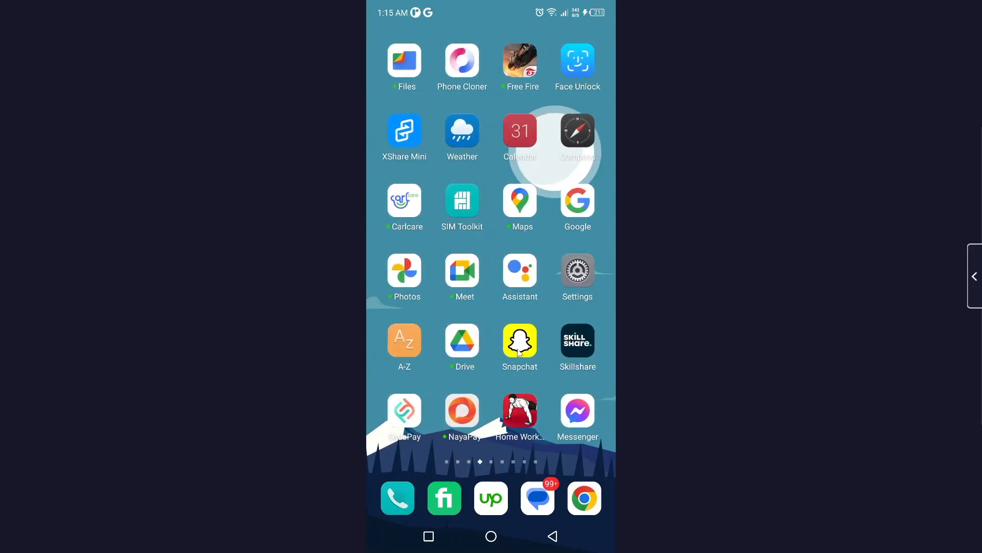
click(519, 341)
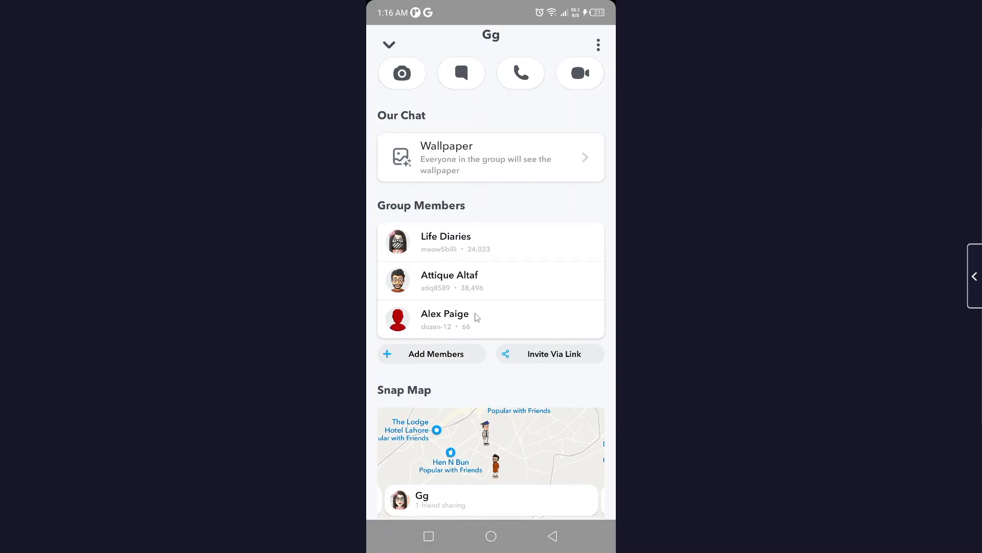
mouse_move(483, 279)
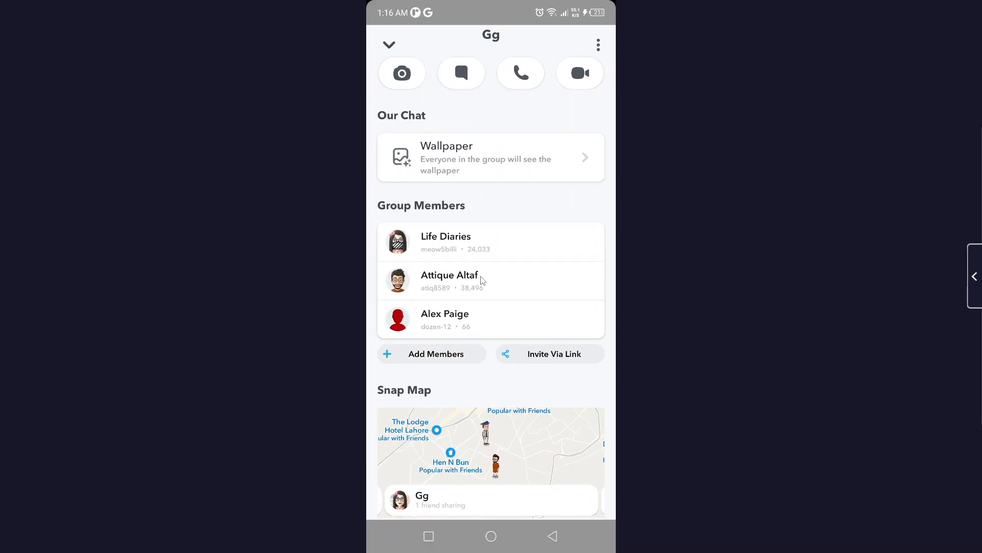
click(449, 281)
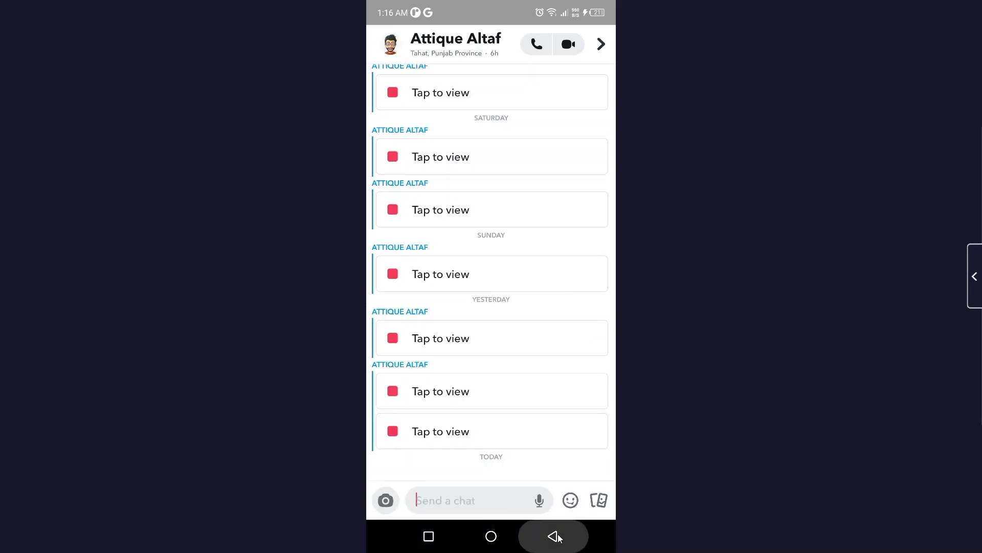
click(554, 536)
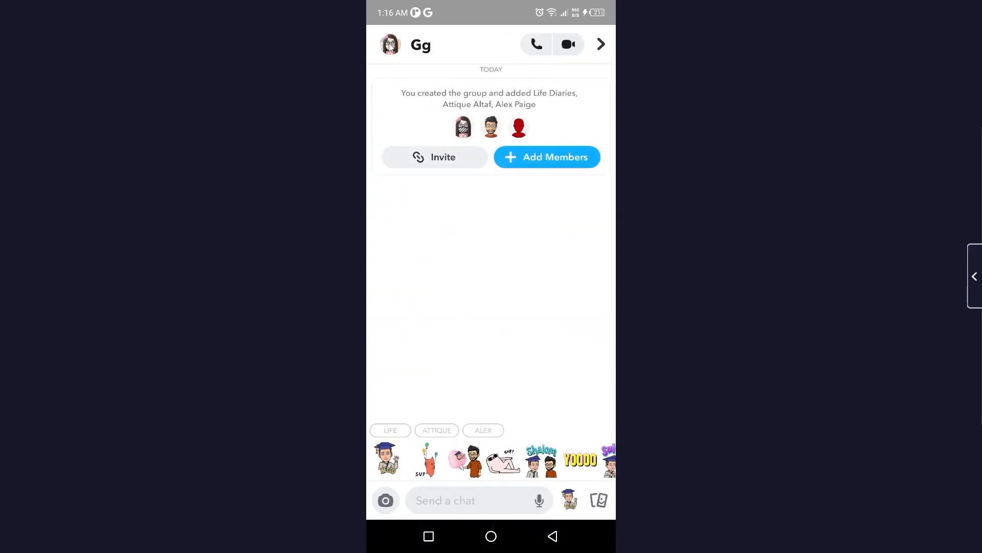
click(410, 44)
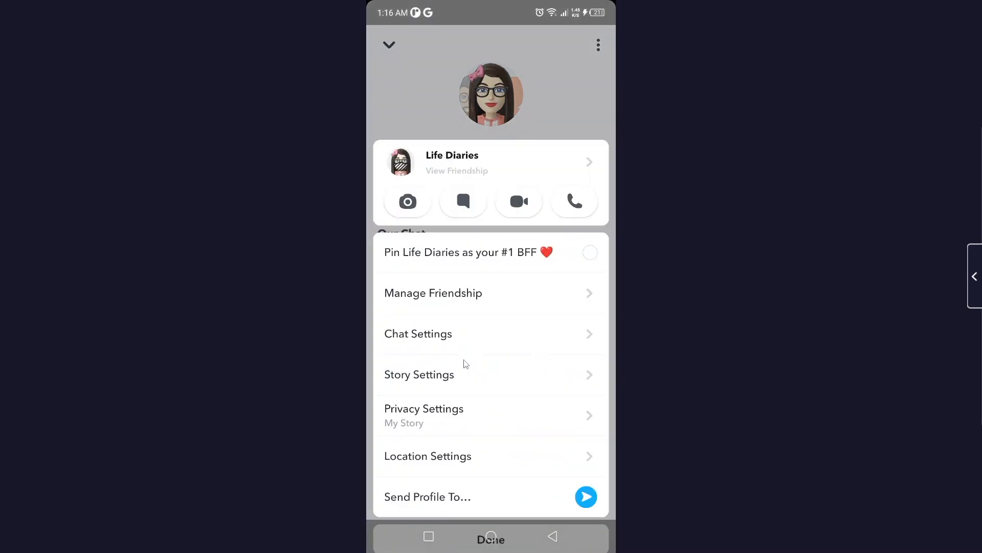
scroll(up, 3)
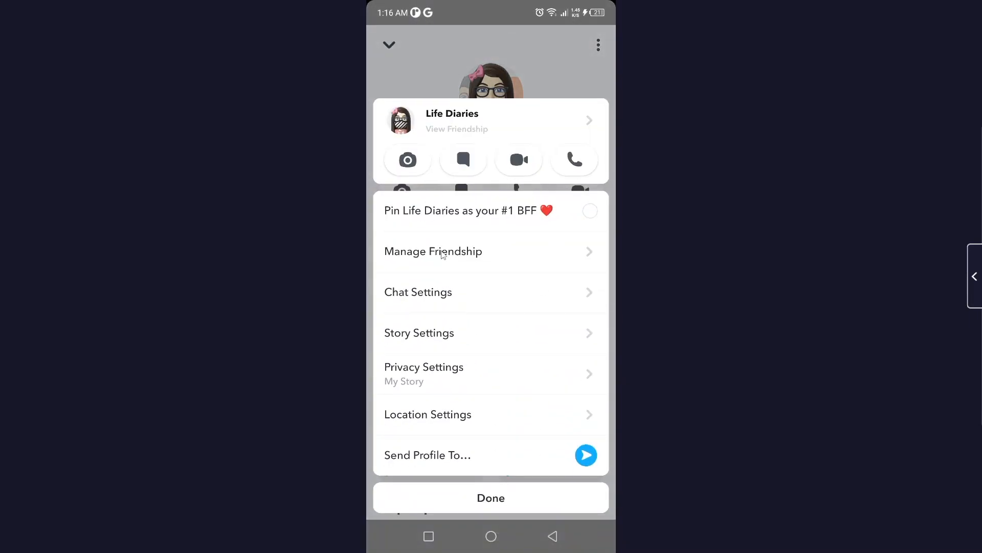
click(432, 251)
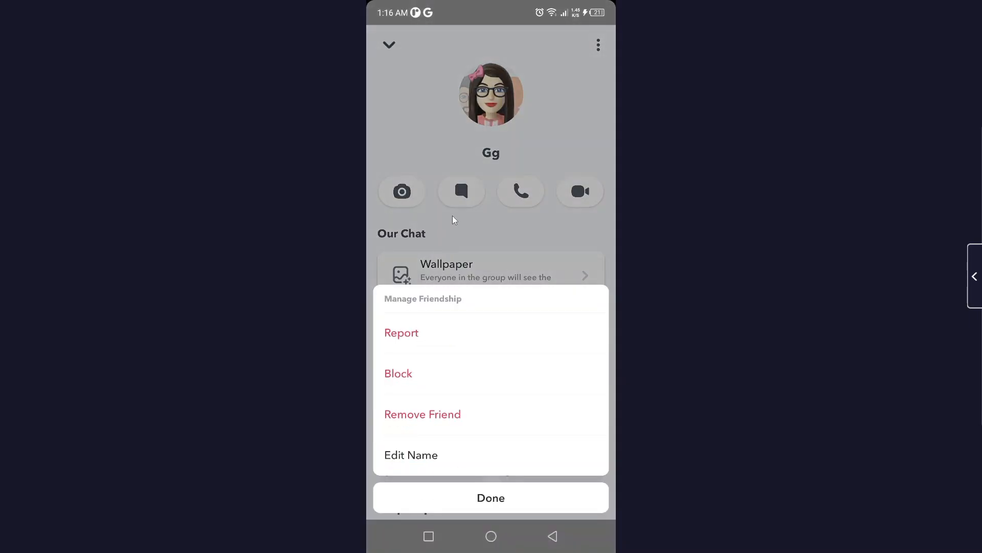
mouse_move(424, 361)
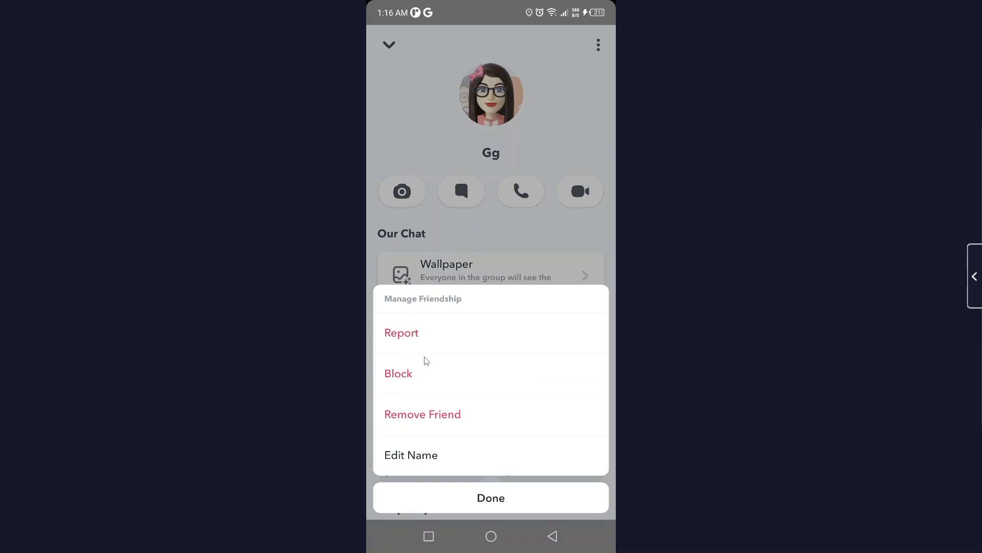
mouse_move(429, 435)
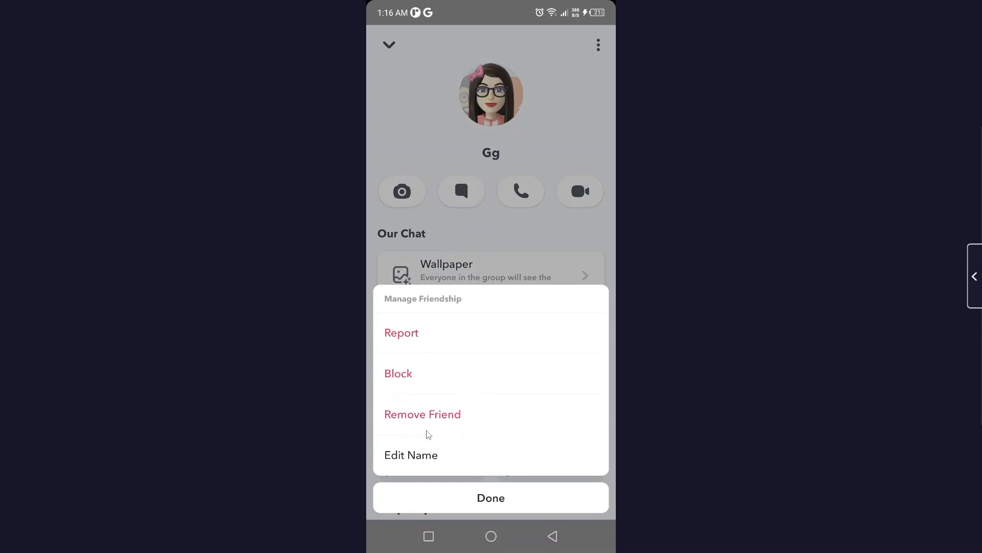
mouse_move(478, 407)
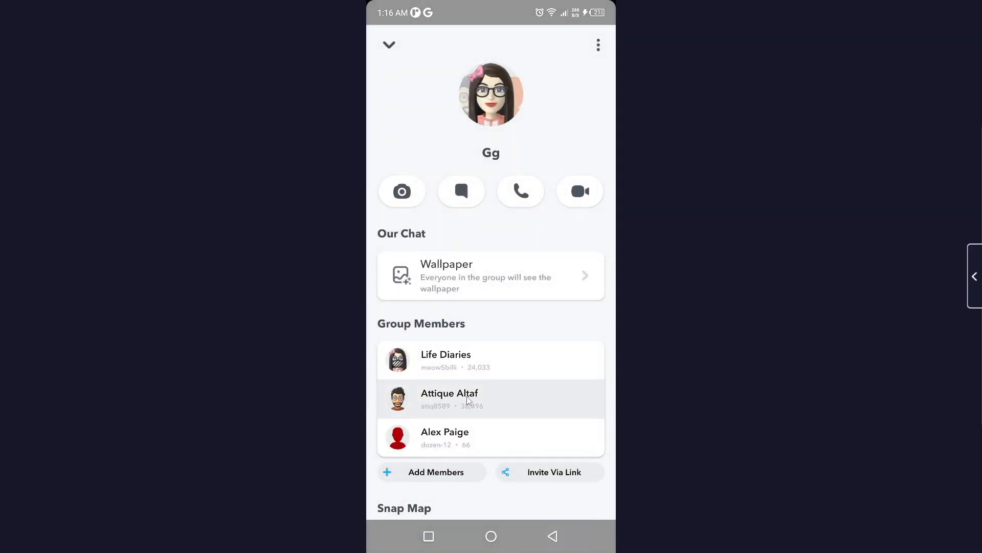
scroll(up, 3)
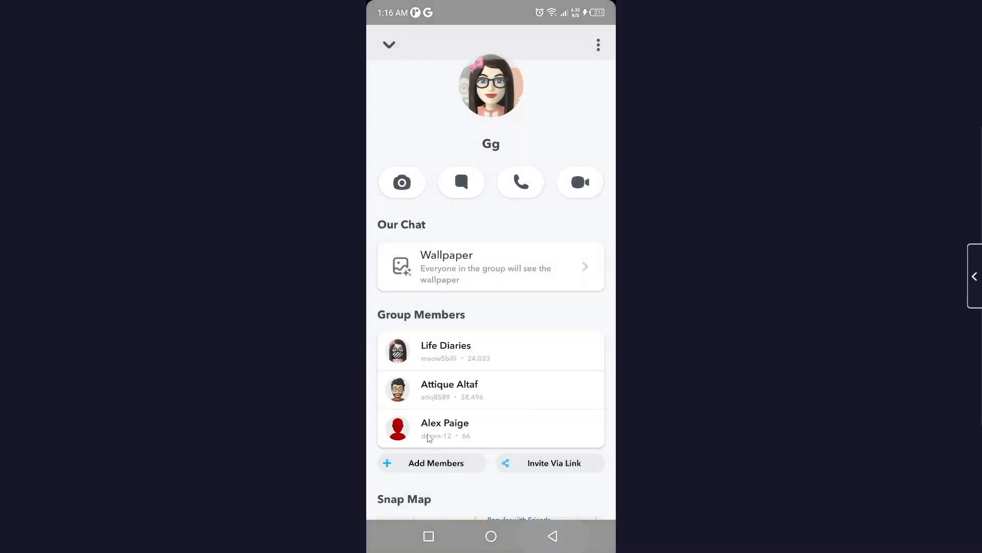
click(445, 429)
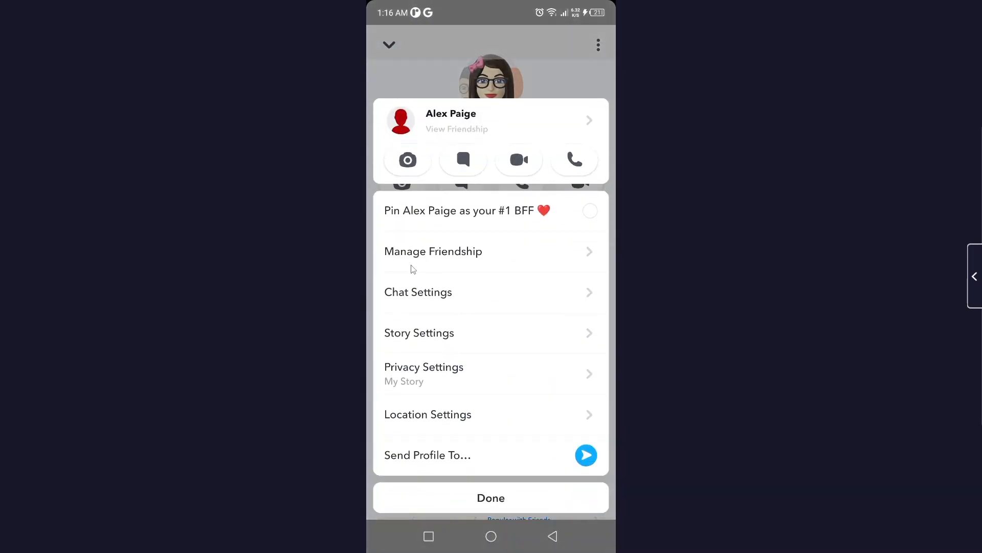
click(433, 251)
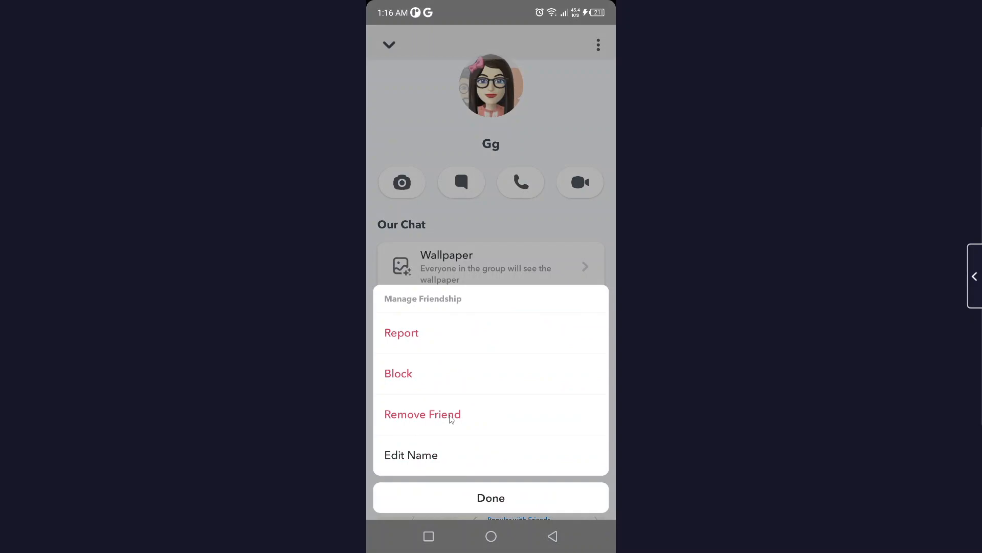
click(423, 414)
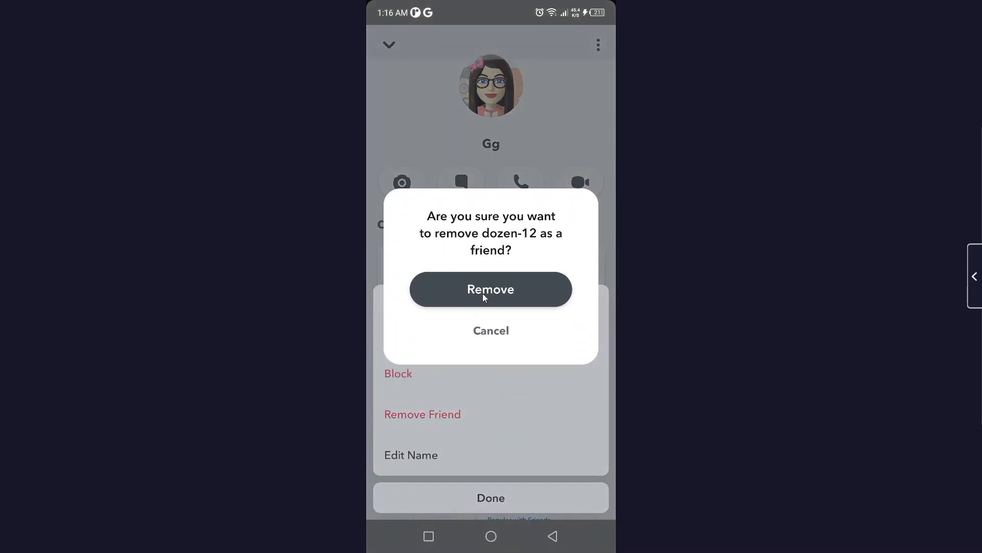
click(491, 288)
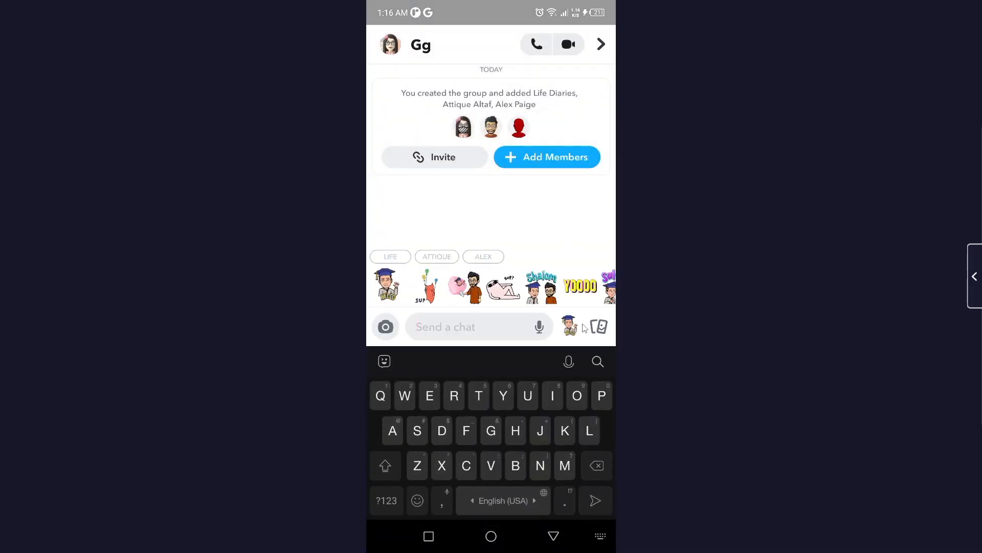
click(491, 536)
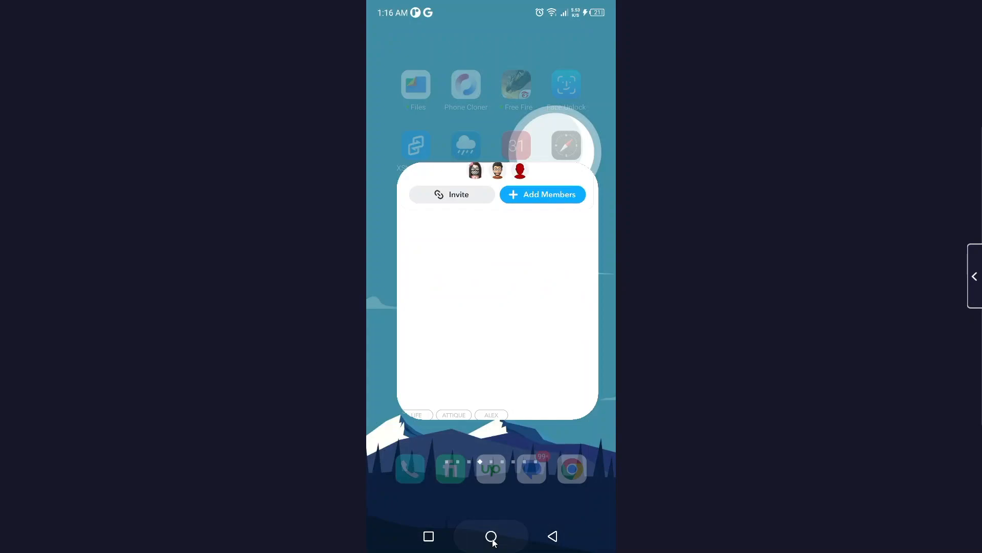